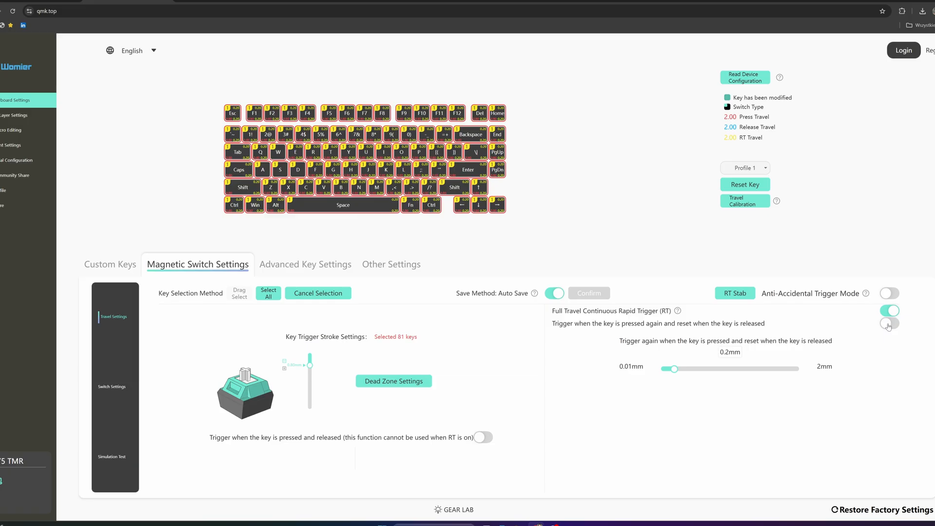
- Try separate press and reset rapid-trigger travels, nudging press-again travel between 0.15 and 0.2 mm
left_click(889, 323)
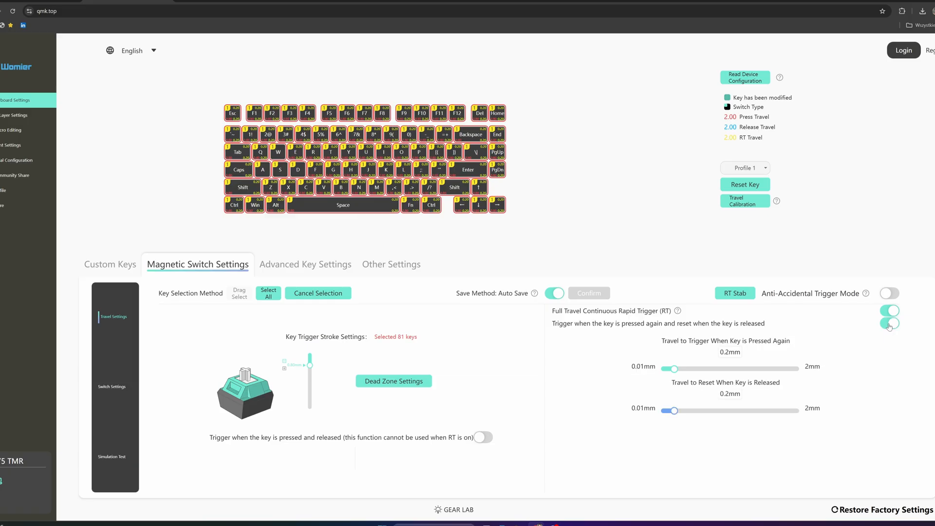
left_click_drag(676, 410, 673, 410)
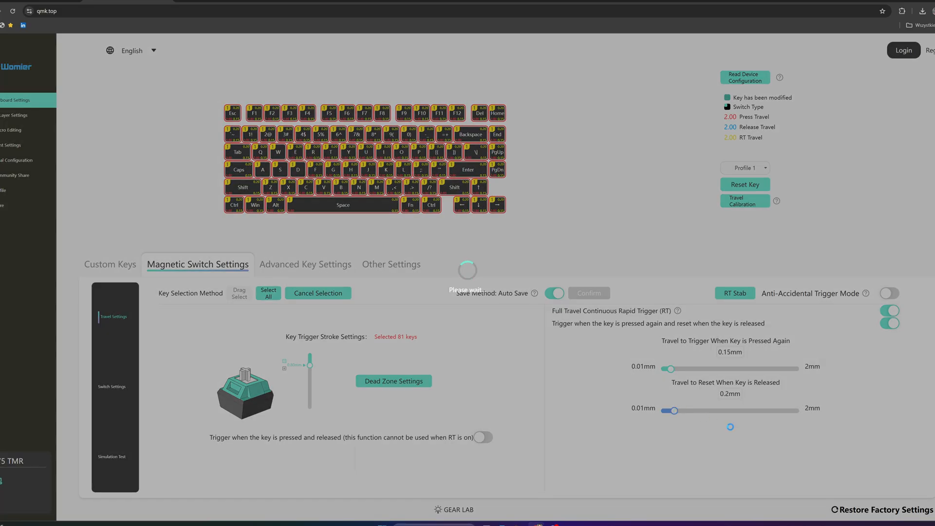
left_click_drag(669, 368, 674, 369)
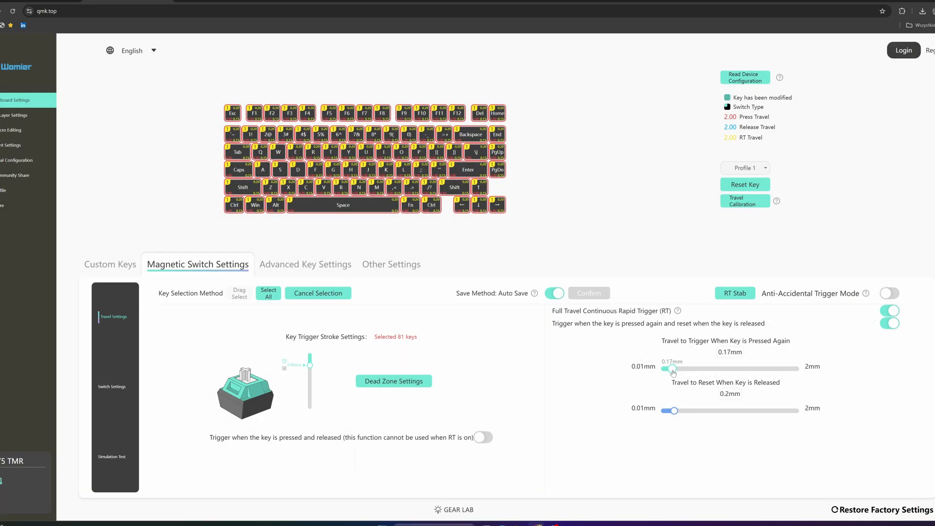
left_click_drag(673, 368, 674, 368)
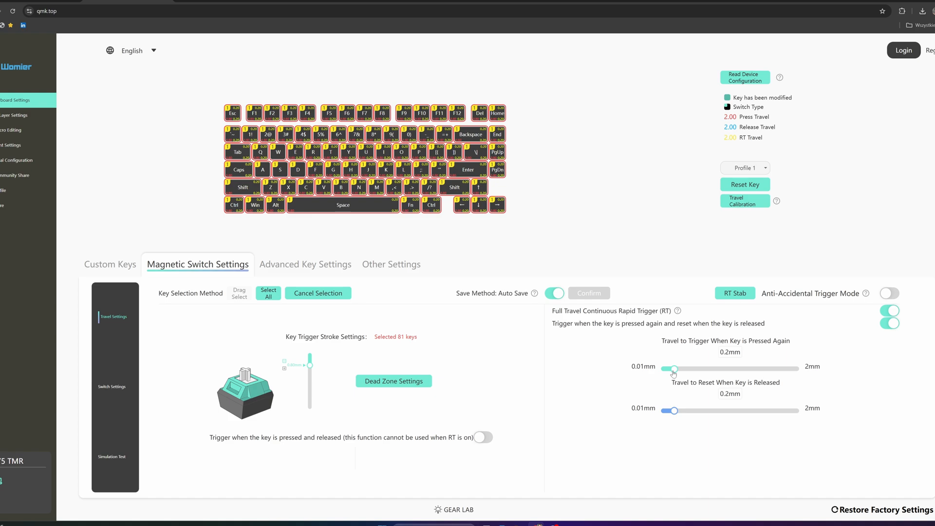
left_click_drag(674, 368, 672, 368)
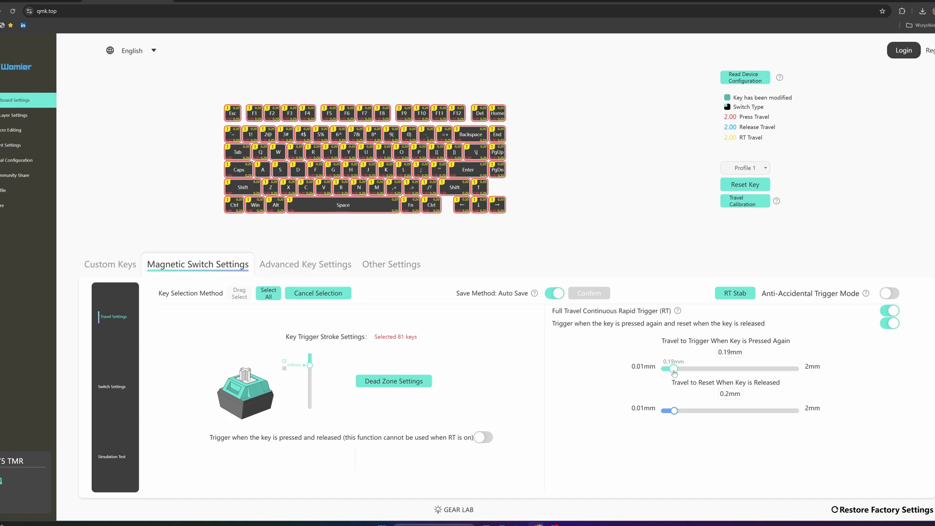
- Settle on one shared rapid-trigger travel, dragging it from 0.15 mm down toward the 0.01 mm minimum
left_click_drag(672, 368, 666, 368)
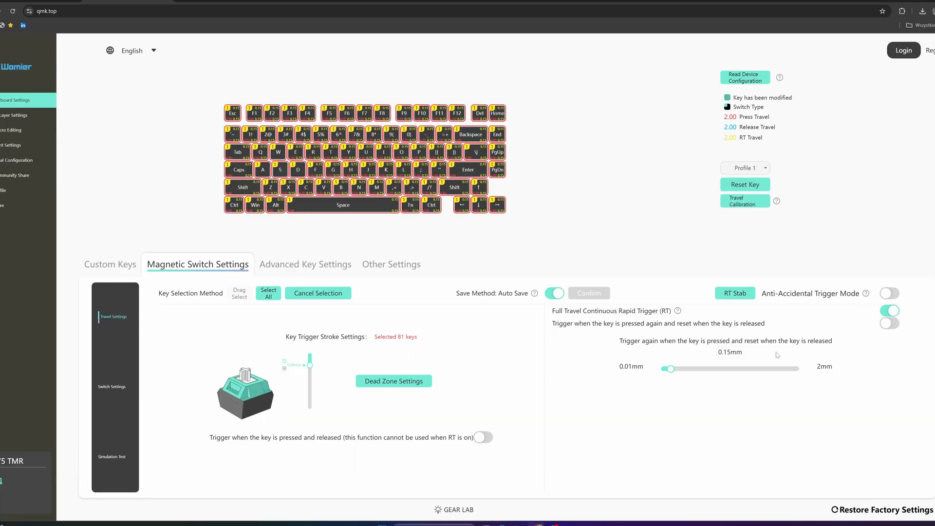
left_click_drag(671, 369, 661, 368)
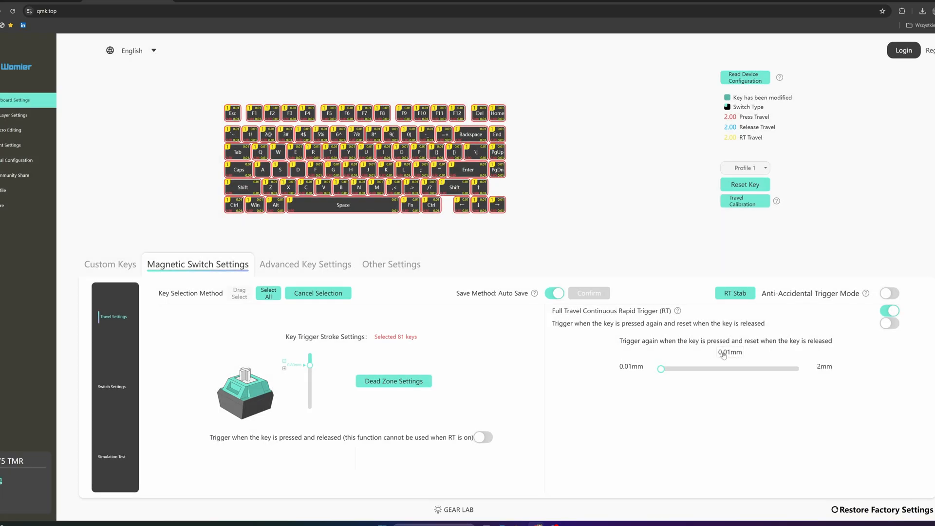
left_click(729, 352)
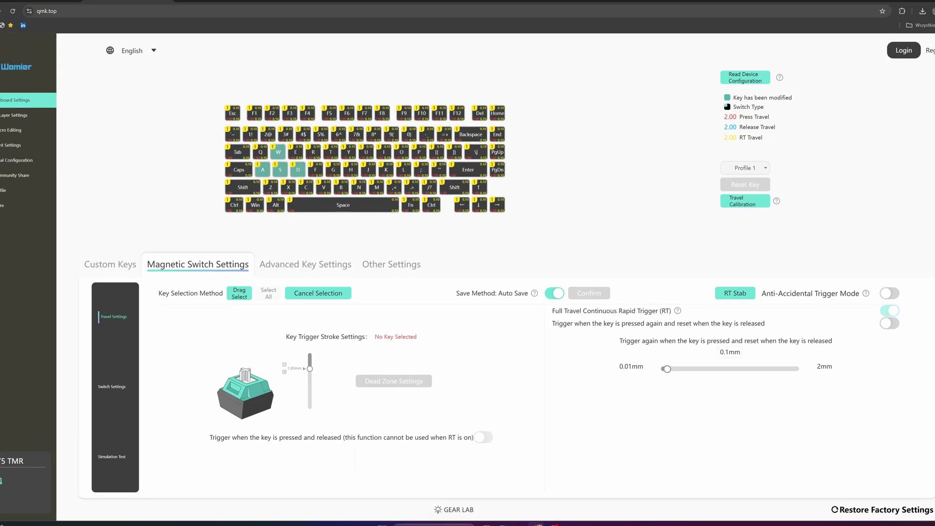
mouse_move(139, 77)
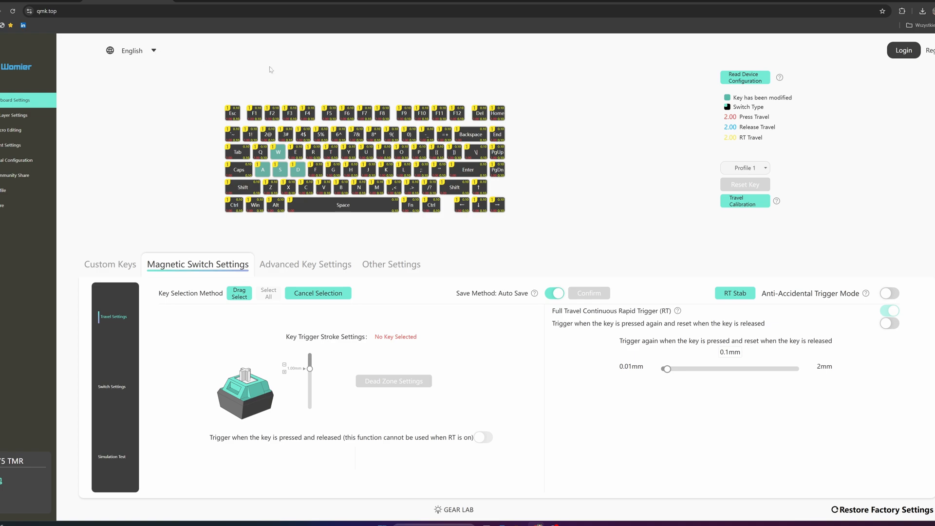
mouse_move(751, 116)
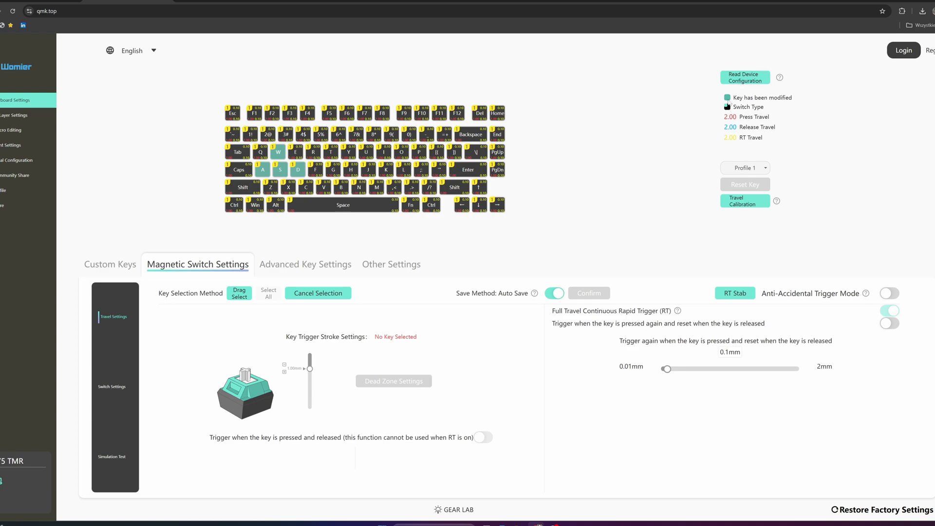
- Go to the More page showing firmware ID2518_V308 and IOT driver settings
left_click(20, 208)
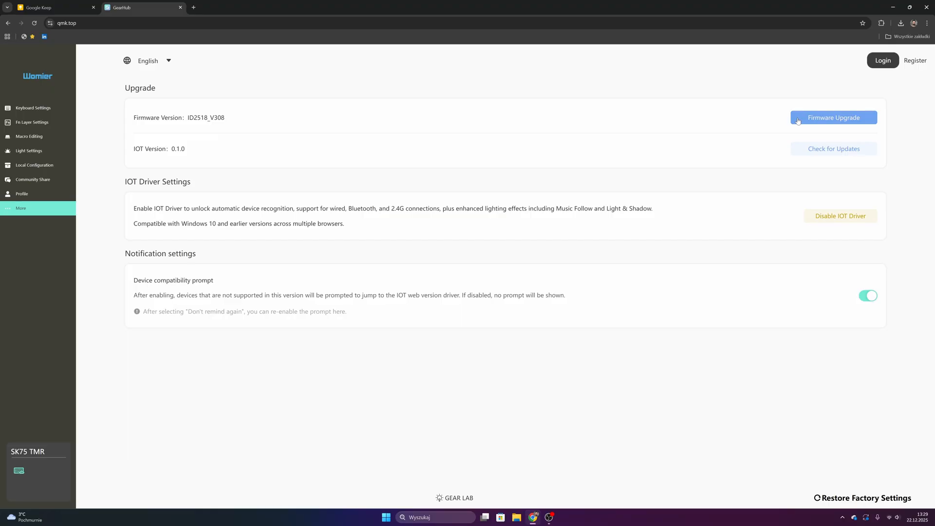
- Run Firmware Upgrade and get the 'firmware ID2518_V308 is up to date' notice
left_click(833, 118)
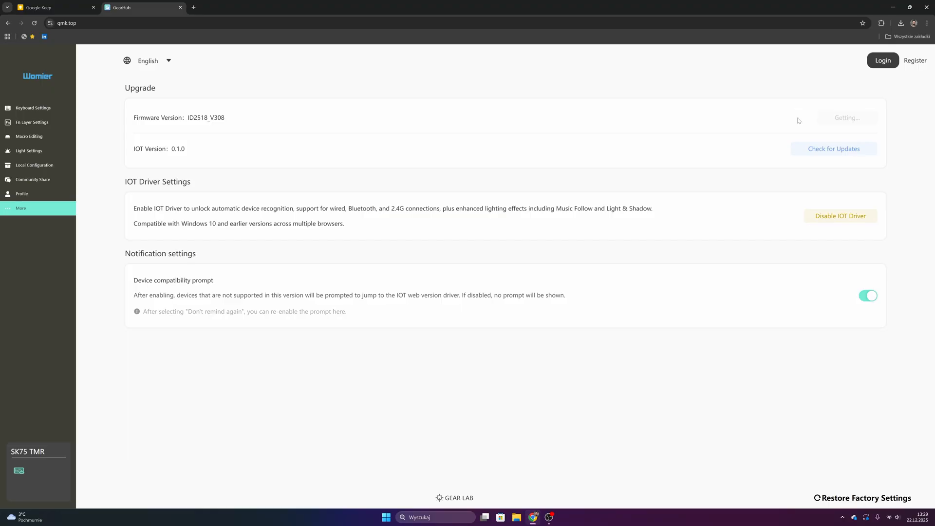
left_click(845, 118)
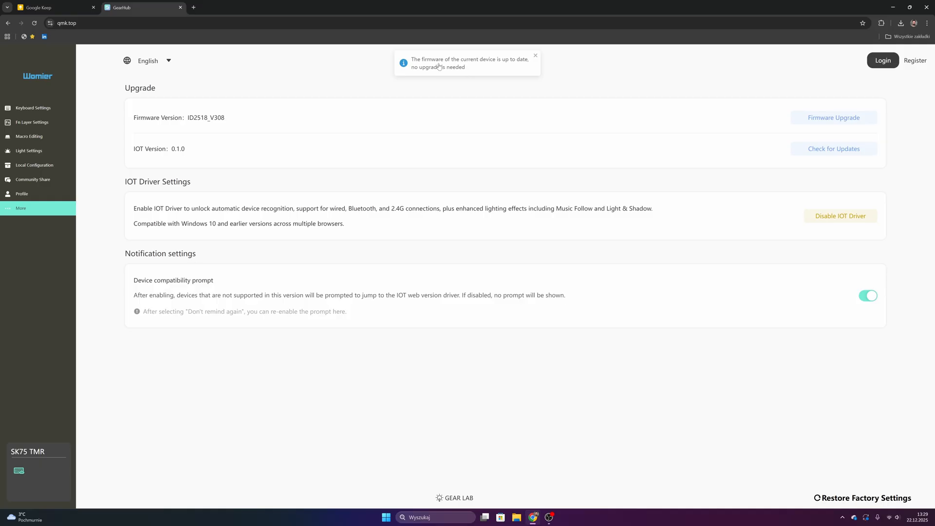
mouse_move(528, 440)
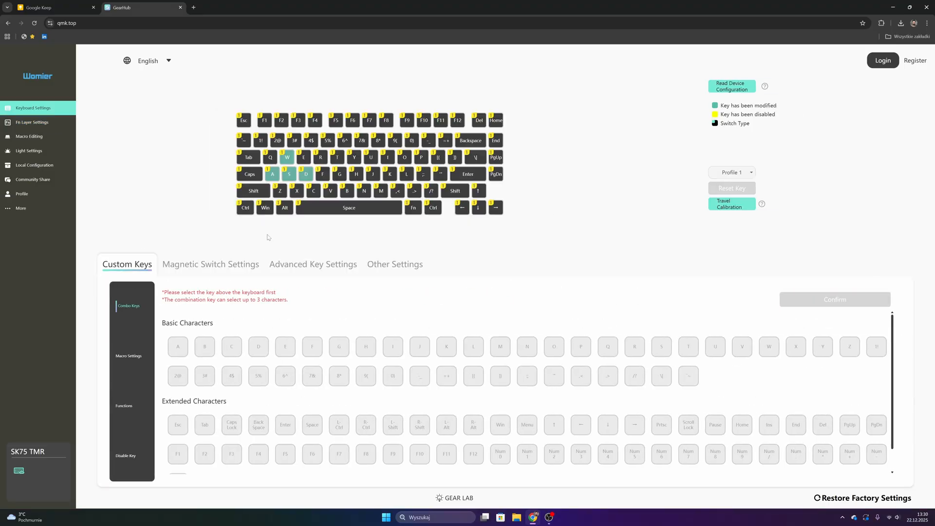
- From Magnetic Switch Settings, launch Travel Calibration and start calibrating every key
left_click(211, 264)
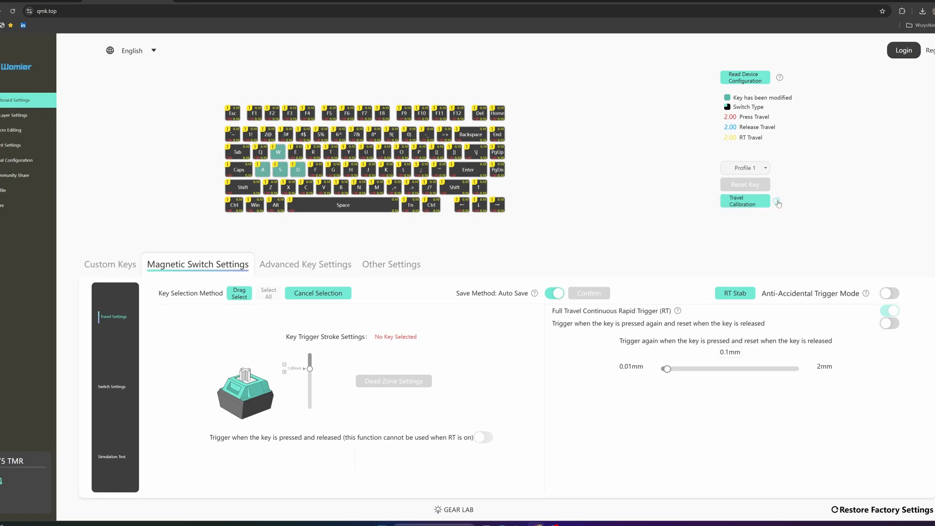
mouse_move(779, 204)
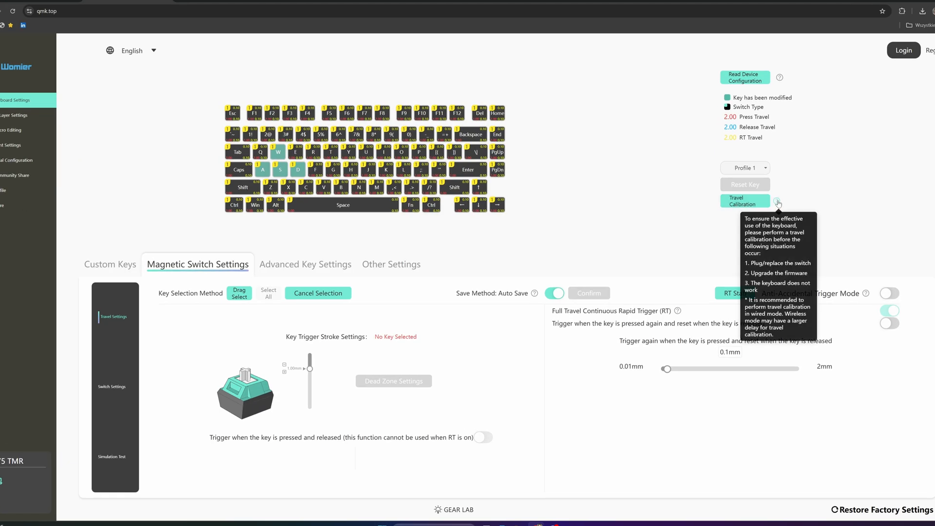
left_click(745, 201)
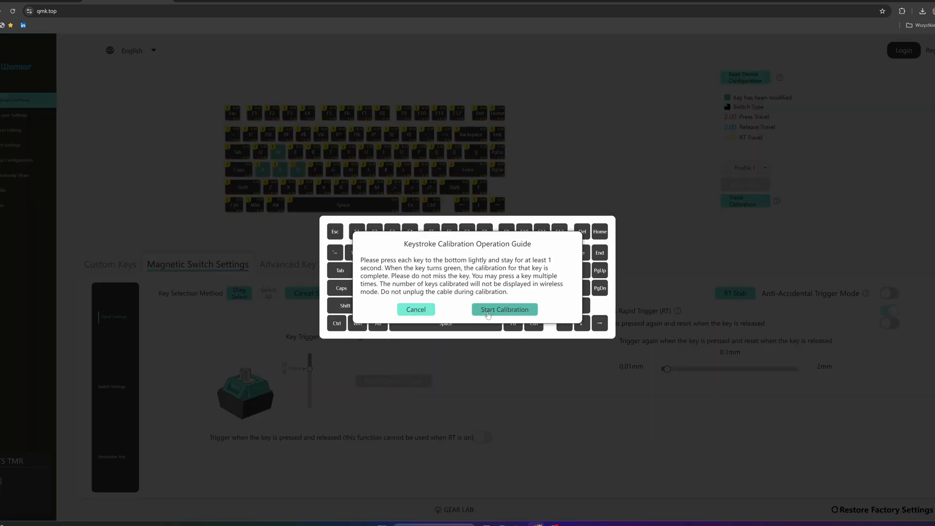
left_click(503, 308)
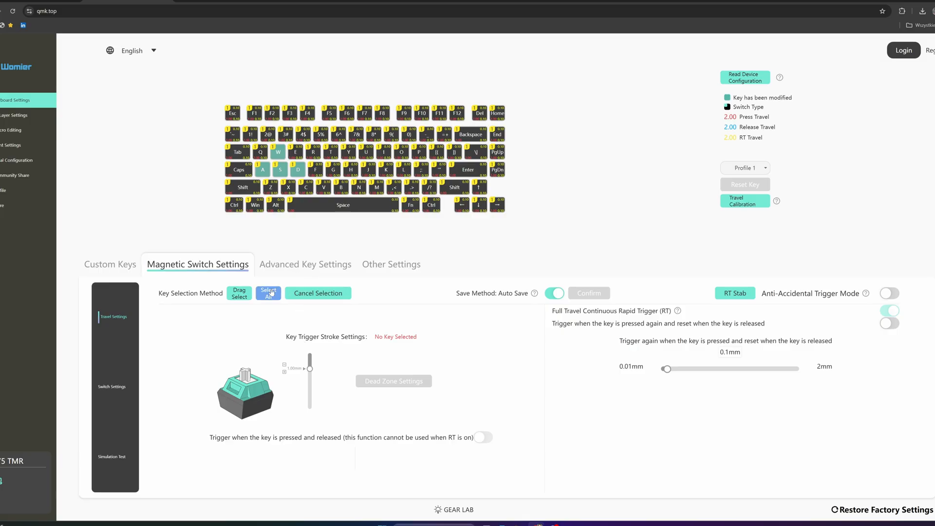
- Use Select All to include all 81 keys for trigger stroke settings
left_click(268, 294)
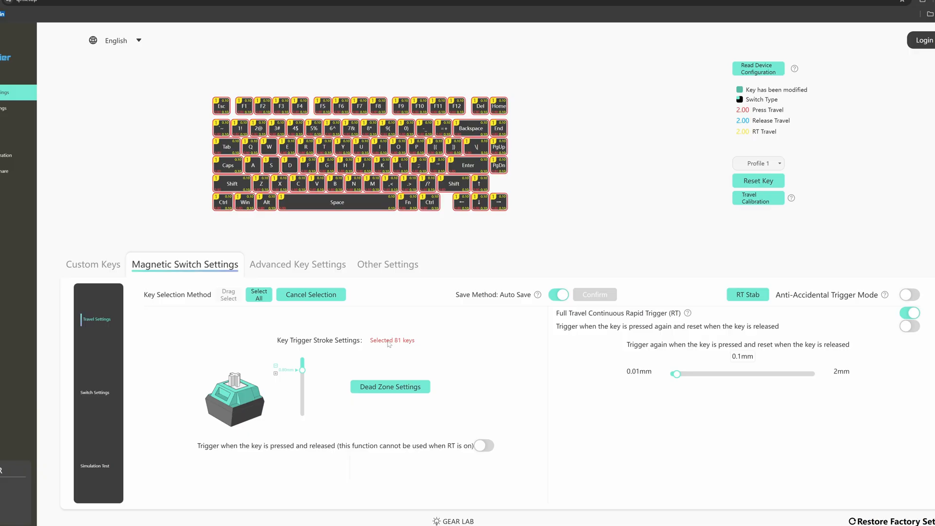
mouse_move(390, 352)
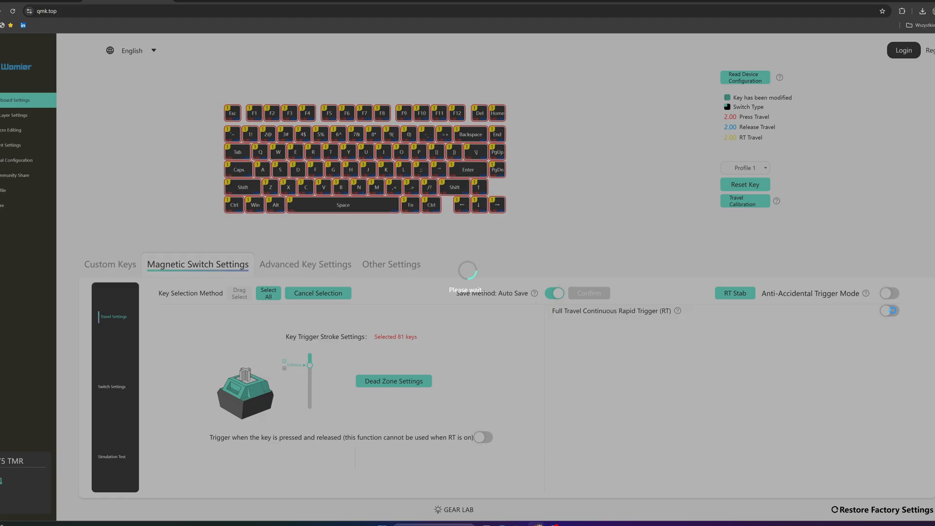
- Enable full-travel continuous rapid trigger for all keys and bring its travel to 0.15 mm
left_click(888, 310)
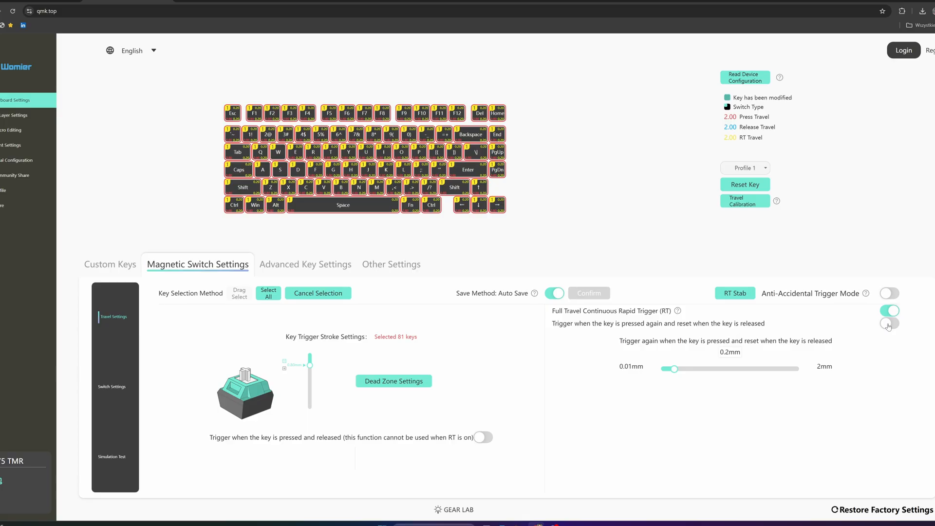
left_click(889, 323)
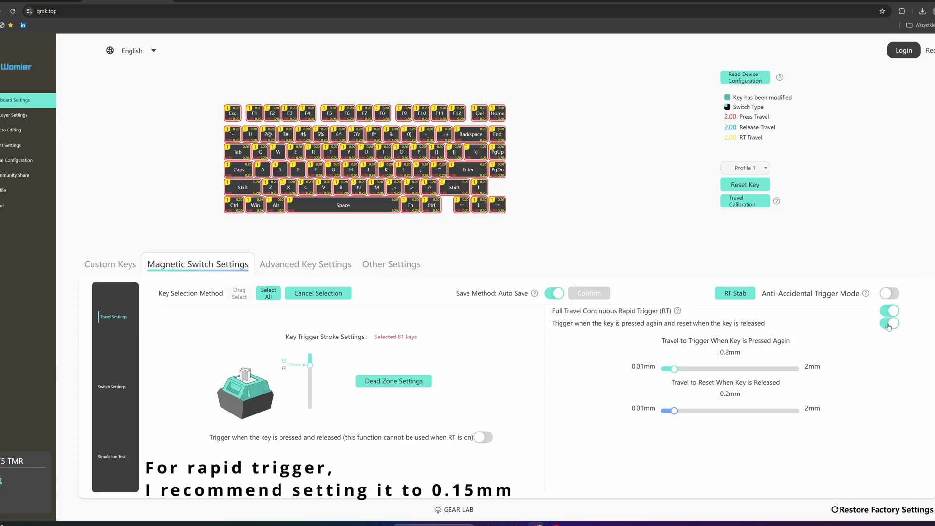
left_click(889, 324)
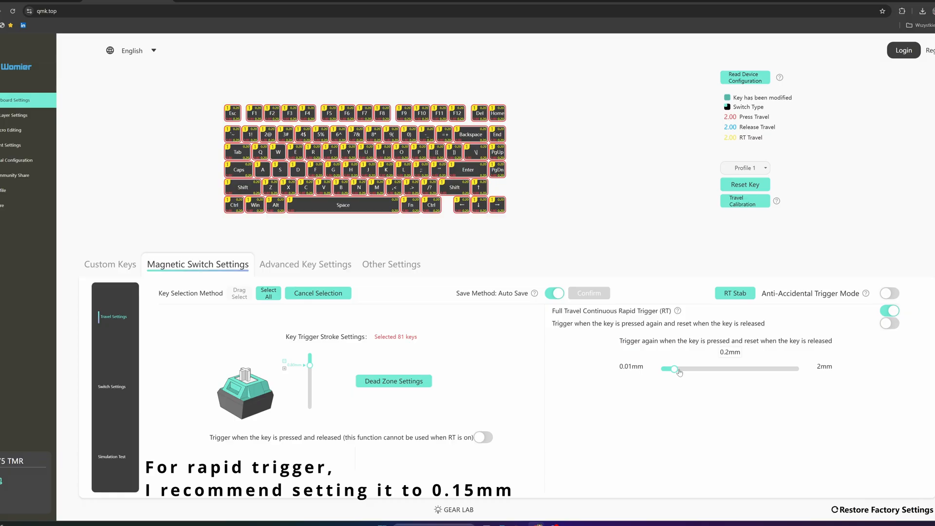
left_click_drag(677, 368, 672, 368)
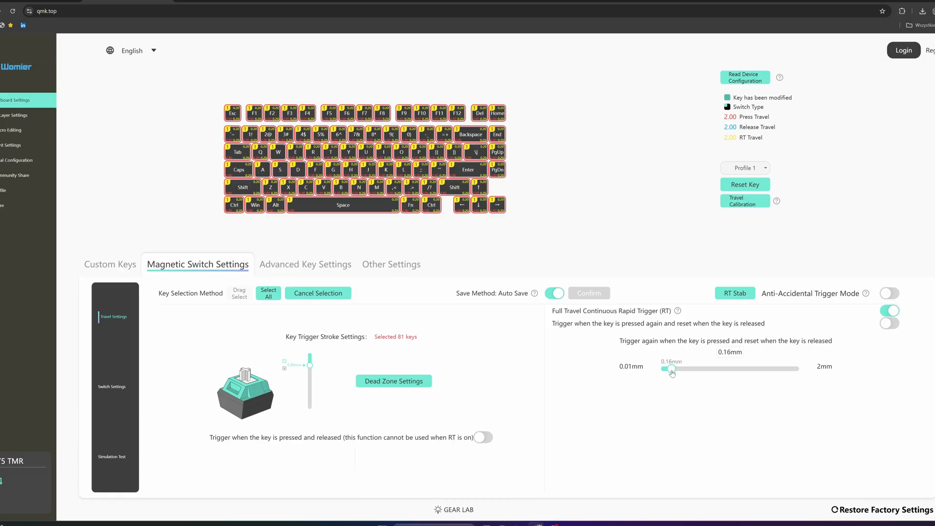
left_click_drag(674, 368, 670, 368)
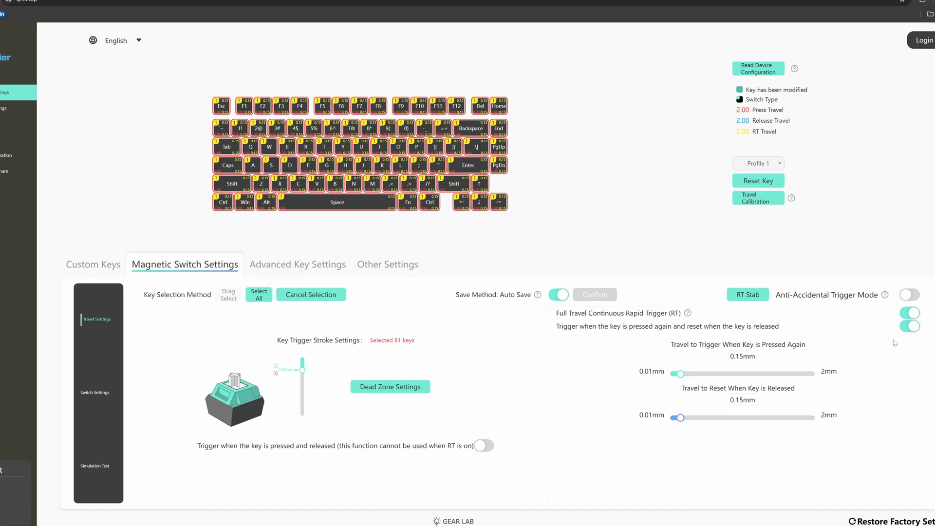
- Fine-tune the reset and re-trigger sliders, ending with both travels at 0.15 mm
left_click_drag(679, 418, 684, 418)
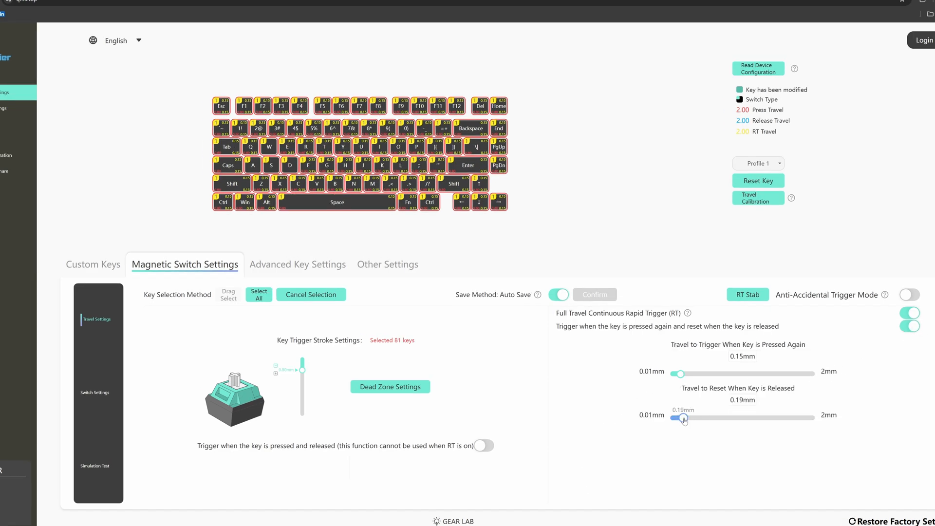
left_click_drag(682, 418, 684, 418)
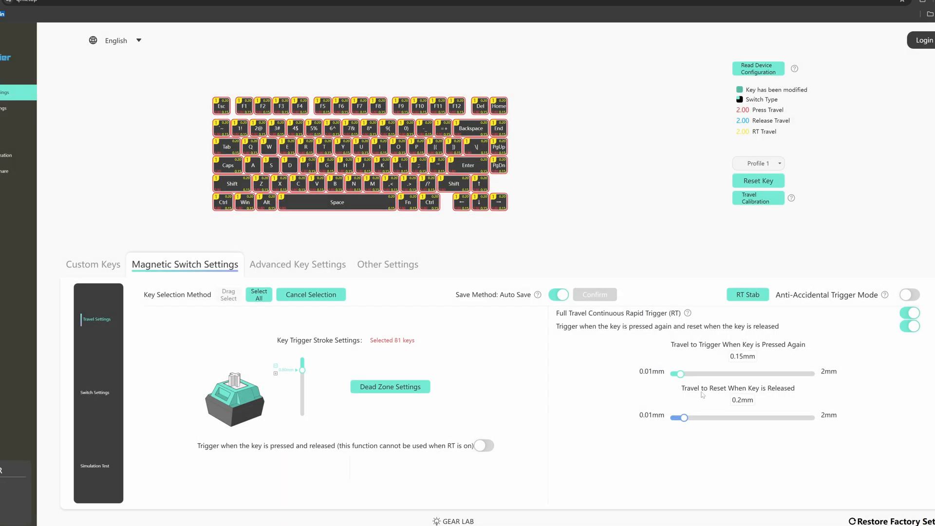
left_click_drag(680, 373, 684, 375)
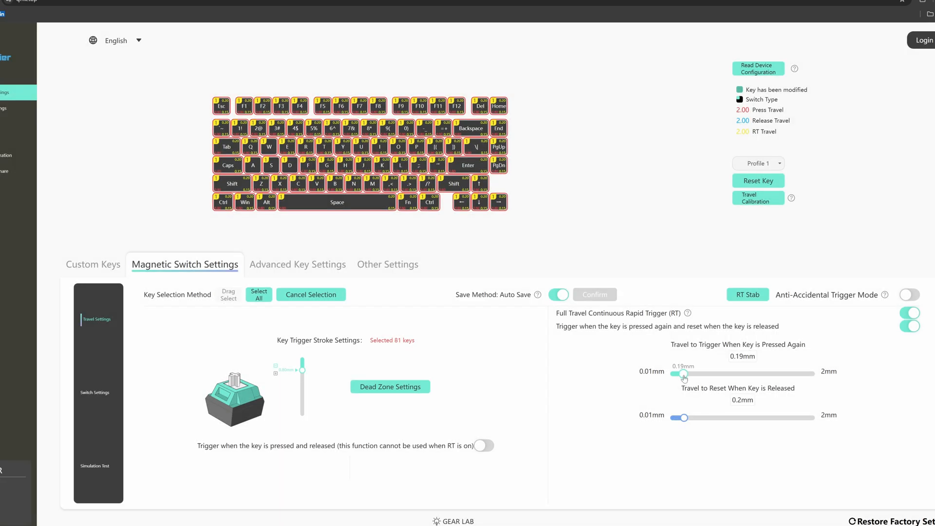
left_click_drag(683, 374, 685, 374)
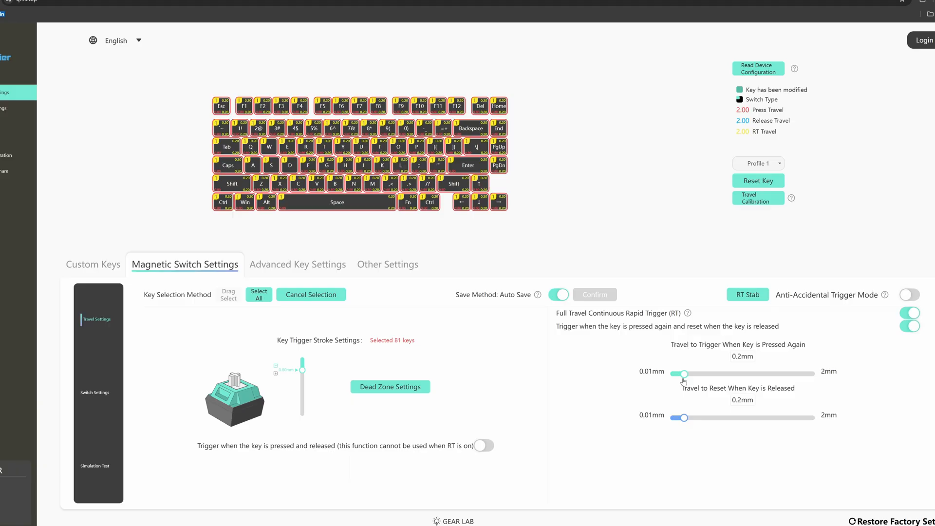
mouse_move(684, 381)
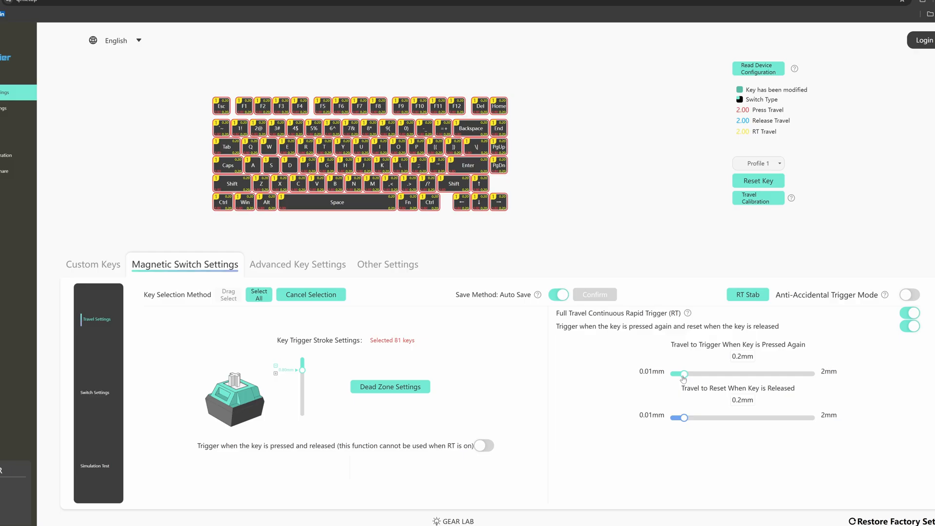
left_click_drag(683, 374, 686, 374)
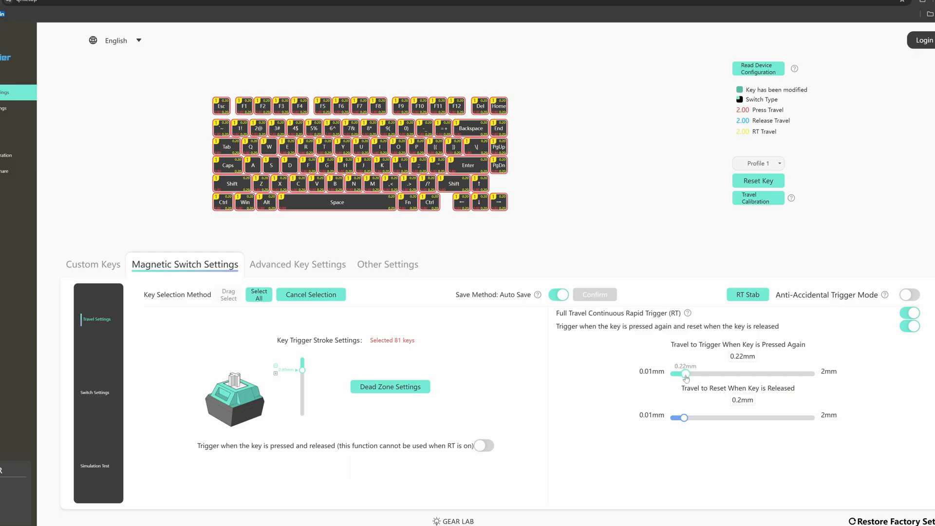
left_click_drag(686, 373, 682, 374)
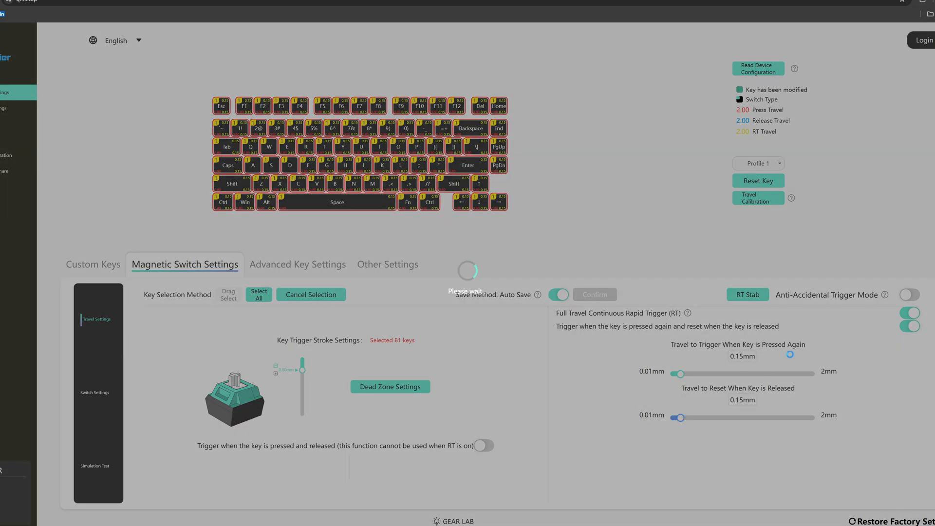
- Switch off separate release travel and select the shared 0.15 mm value for direct editing
left_click(910, 326)
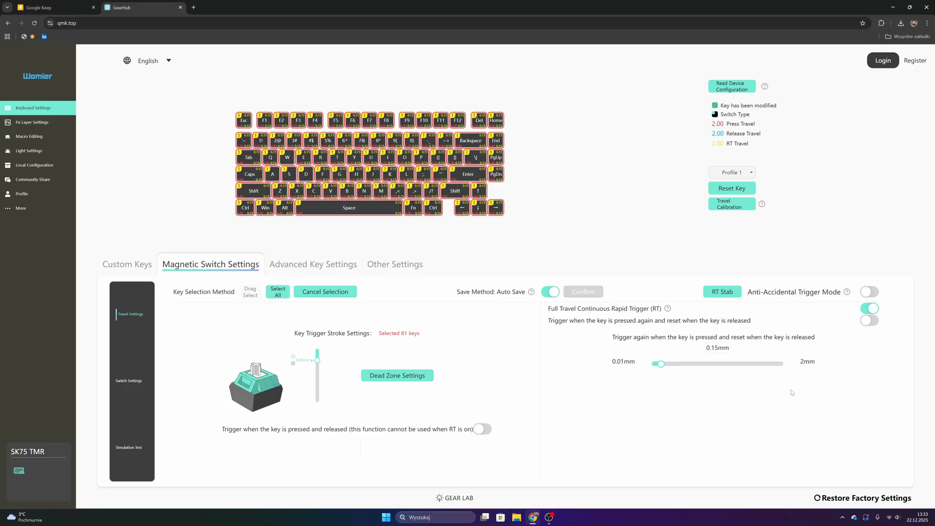
left_click(717, 347)
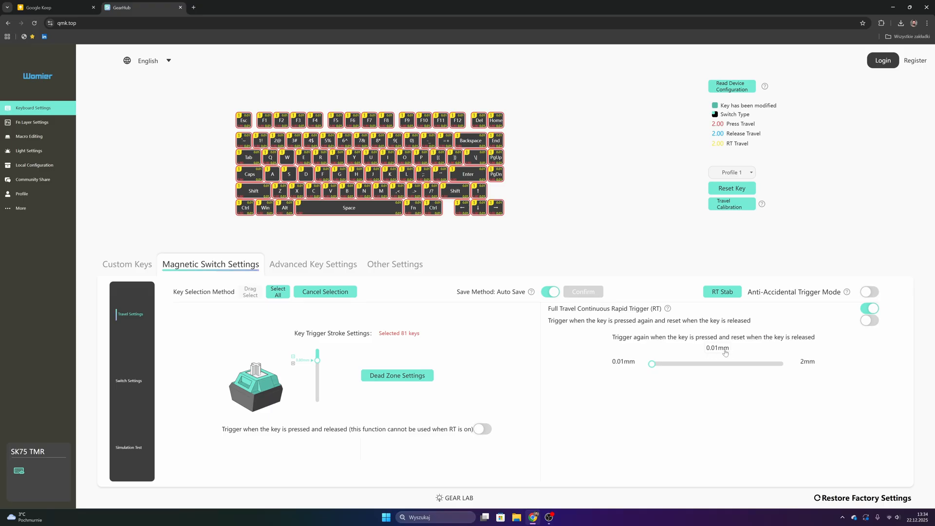
left_click(717, 348)
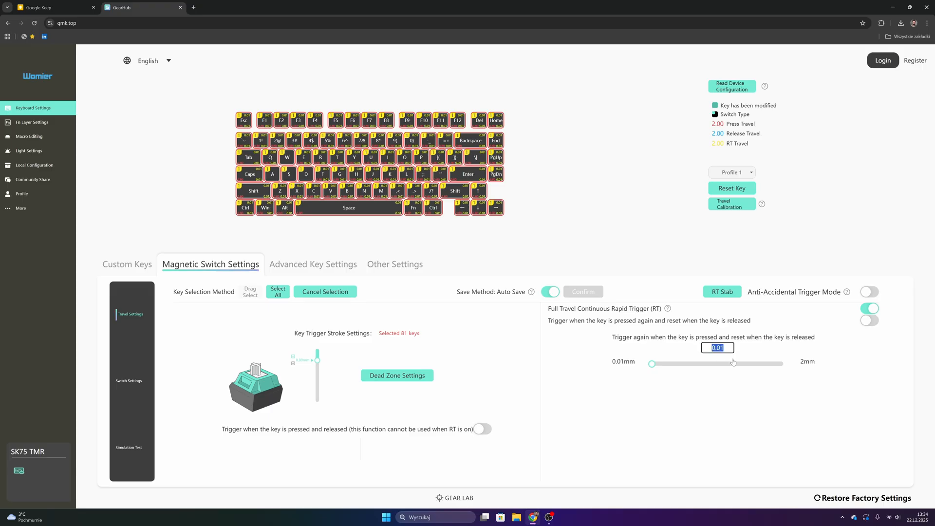
left_click_drag(652, 364, 732, 363)
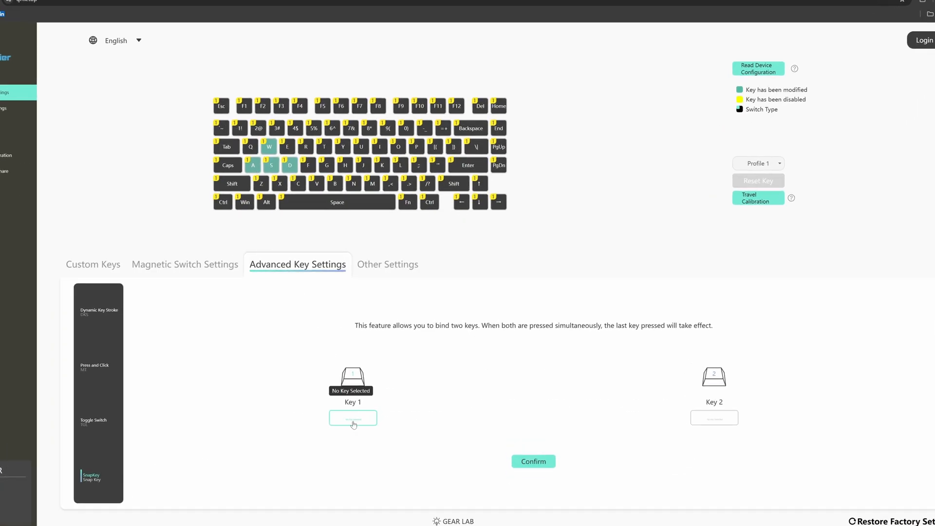
- In SnapKey, pick A as Key 1 and D as Key 2 and confirm the pair
left_click(252, 166)
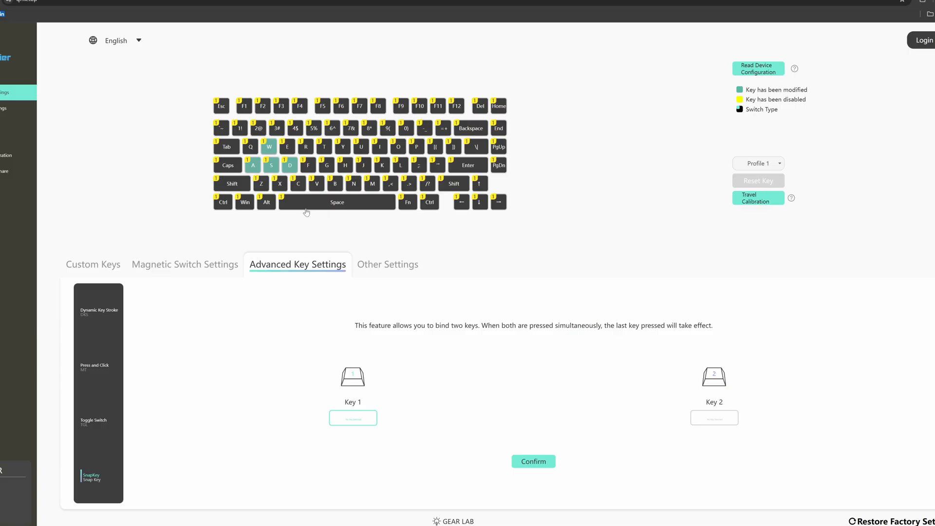
mouse_move(280, 188)
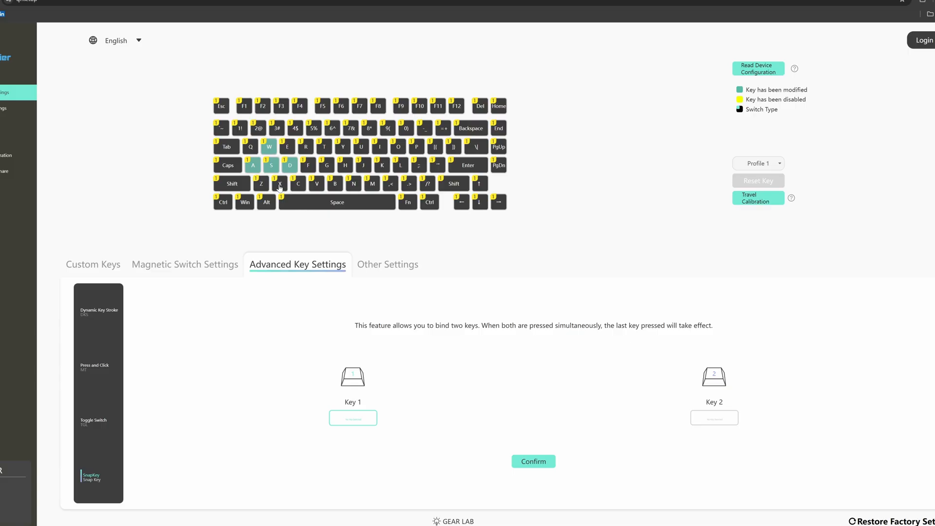
left_click(252, 166)
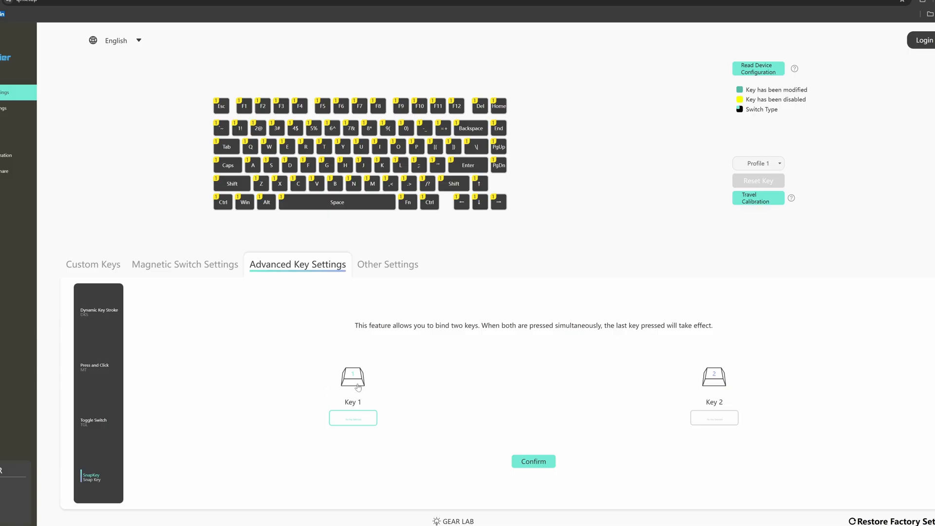
left_click(251, 166)
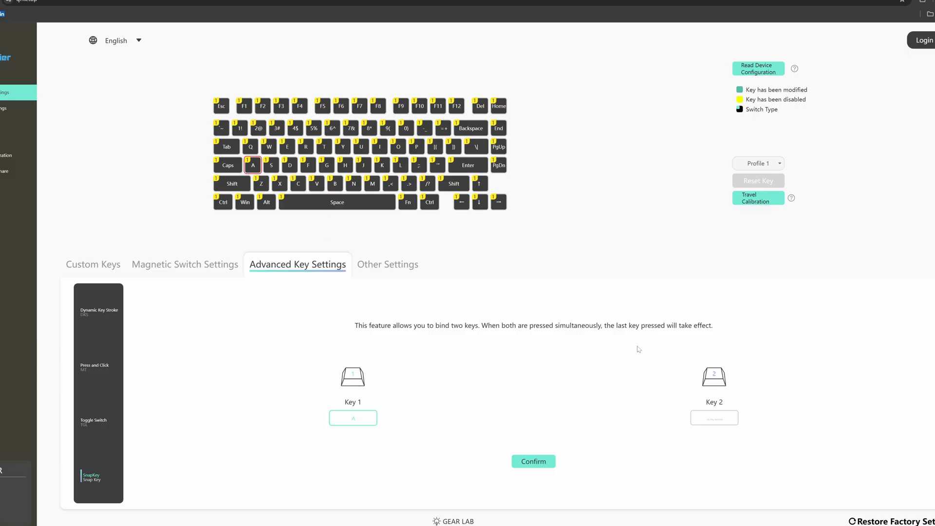
left_click(290, 166)
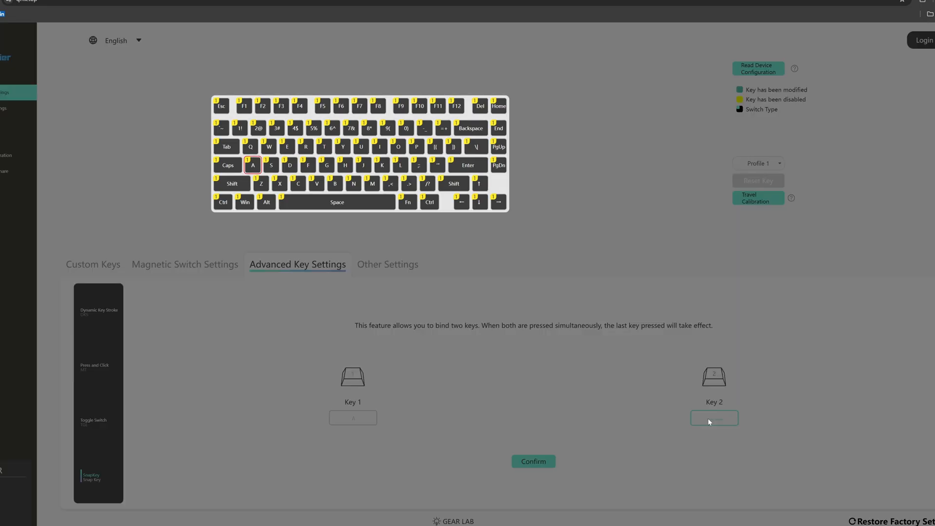
left_click(289, 166)
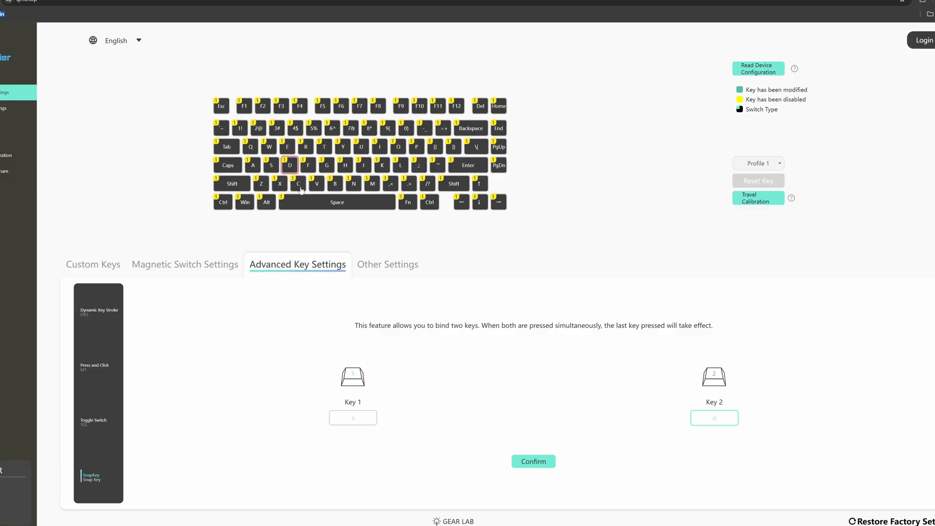
mouse_move(544, 474)
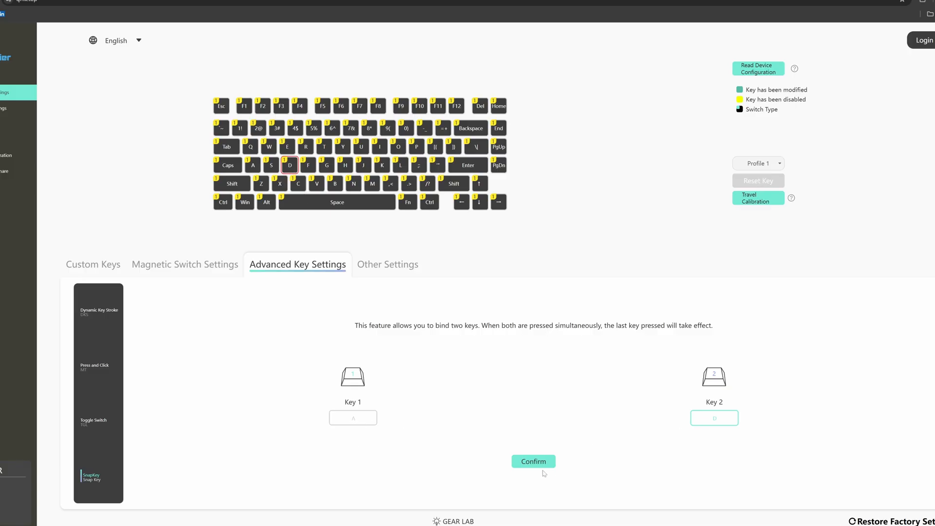
left_click(533, 461)
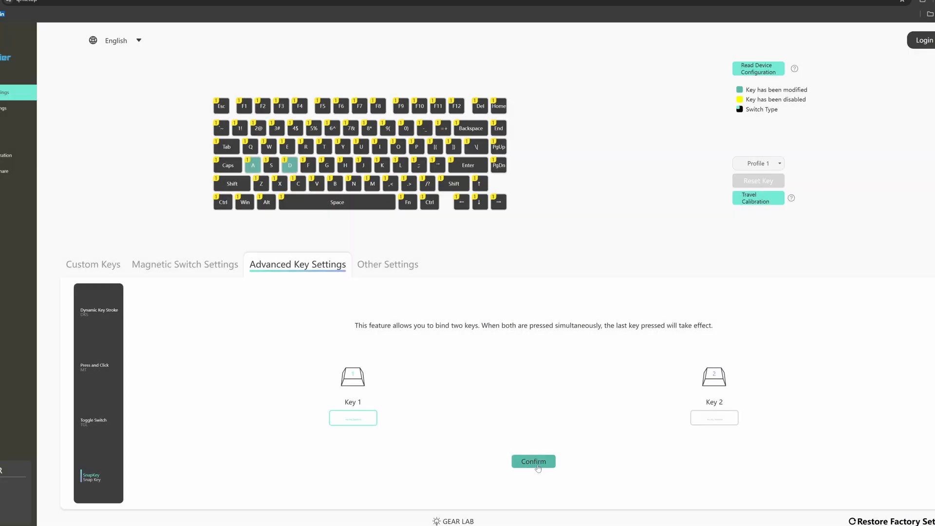
mouse_move(515, 423)
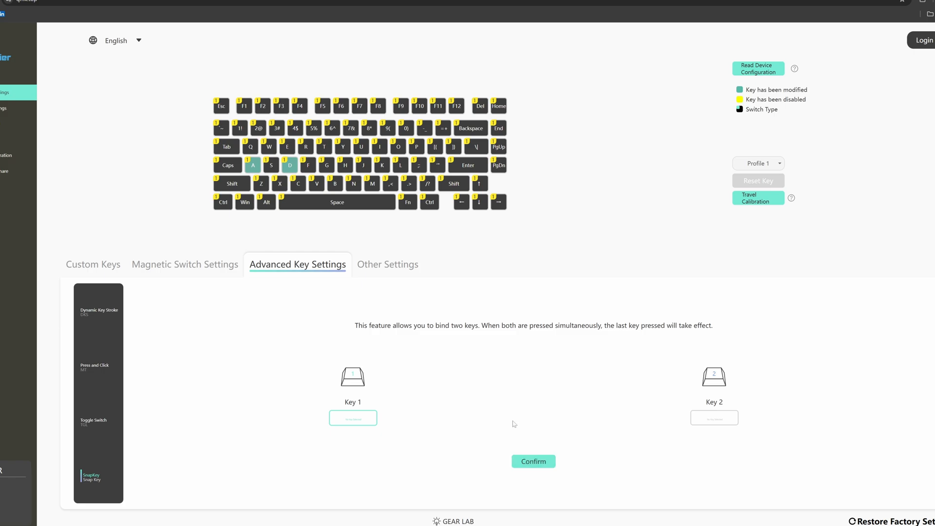
- Check W's SnapKey partner S, then return to Magnetic Switch Settings with RT at 0.15 mm
left_click(269, 147)
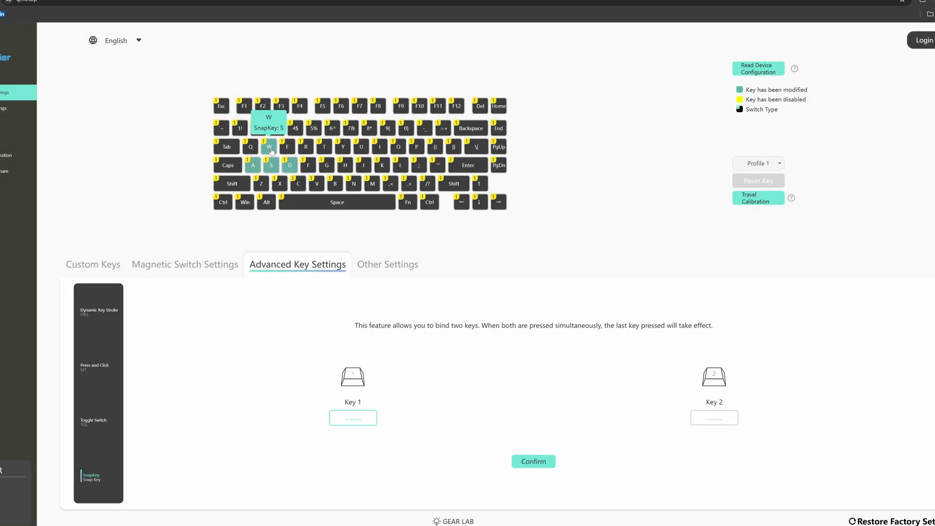
left_click(184, 264)
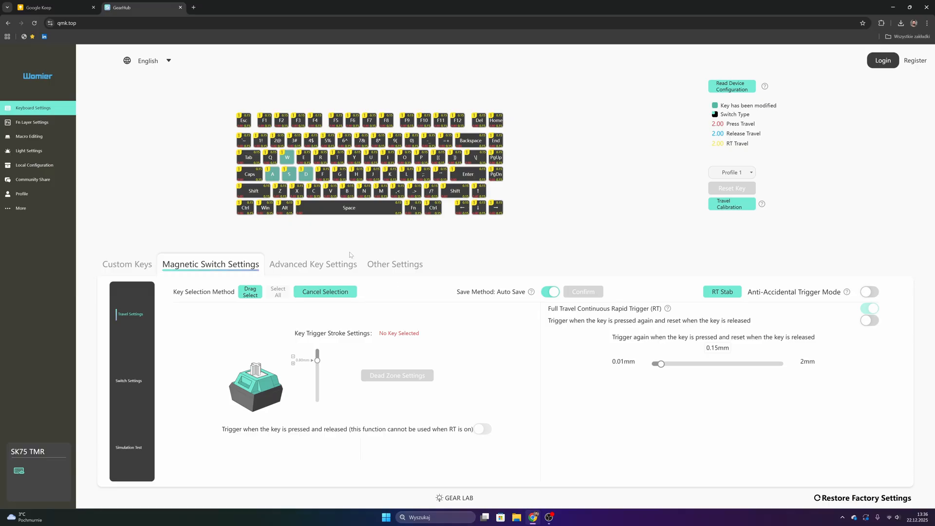
- With Drag Select, choose the Space bar and a neighbouring bottom-row key for trigger stroke adjustment
left_click(348, 208)
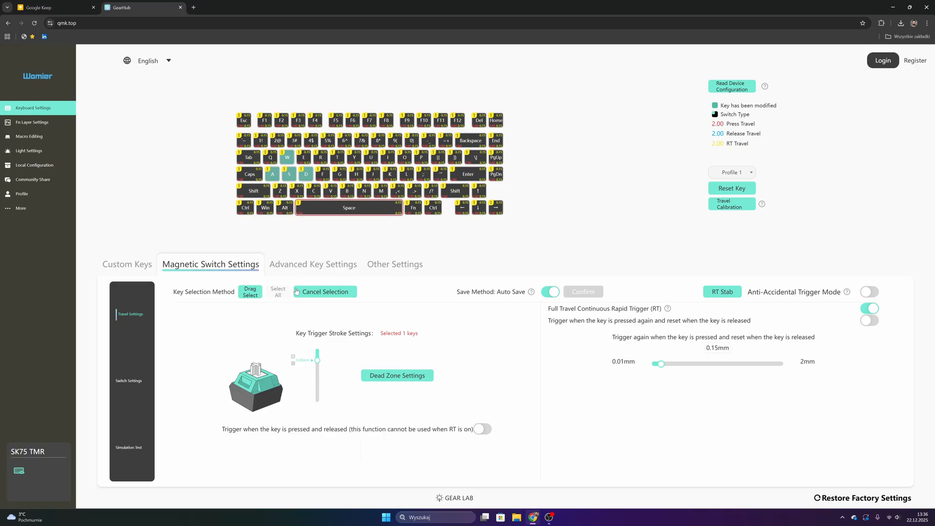
left_click(277, 291)
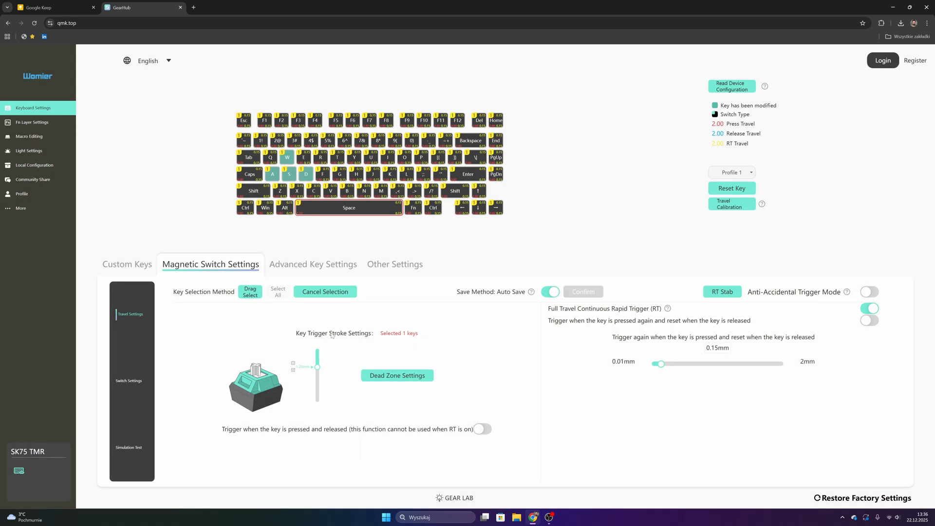
left_click(272, 158)
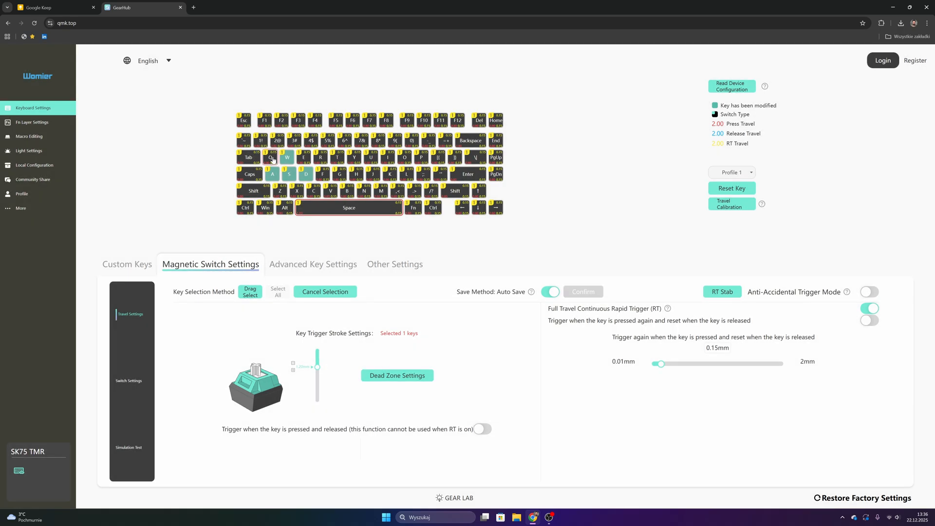
mouse_move(283, 208)
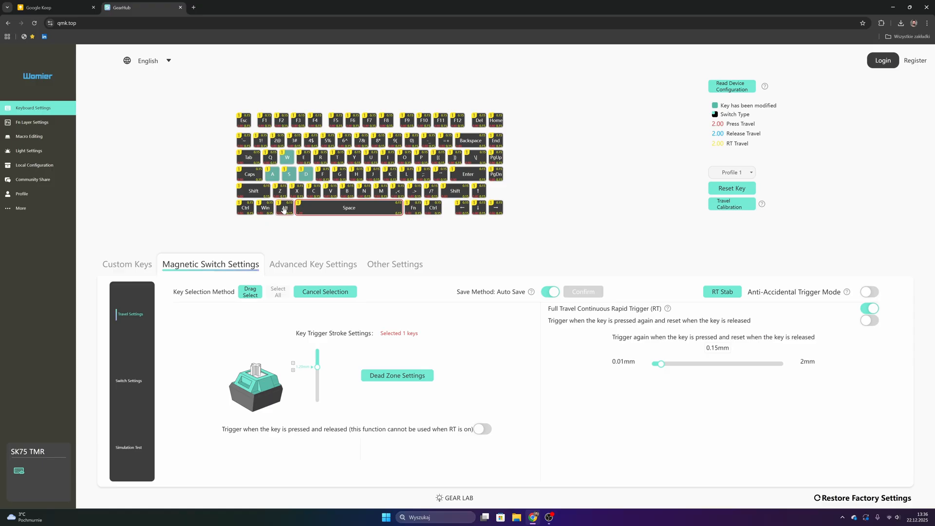
left_click(264, 208)
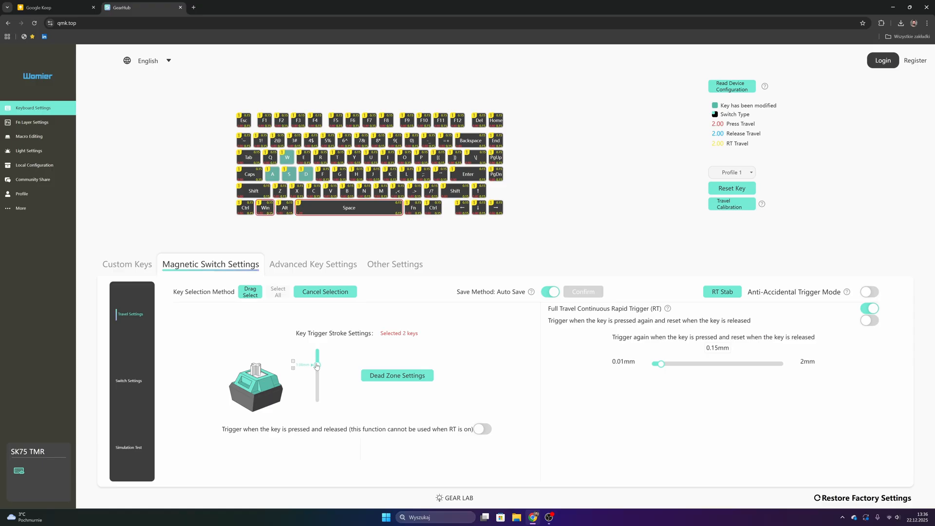